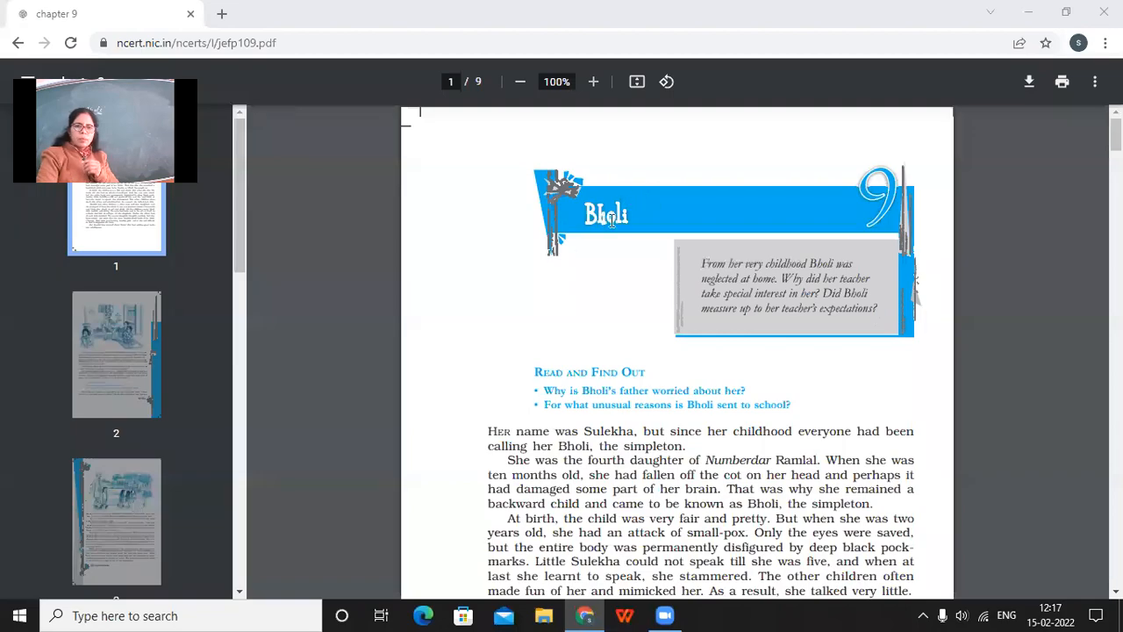
mouse_move(509, 250)
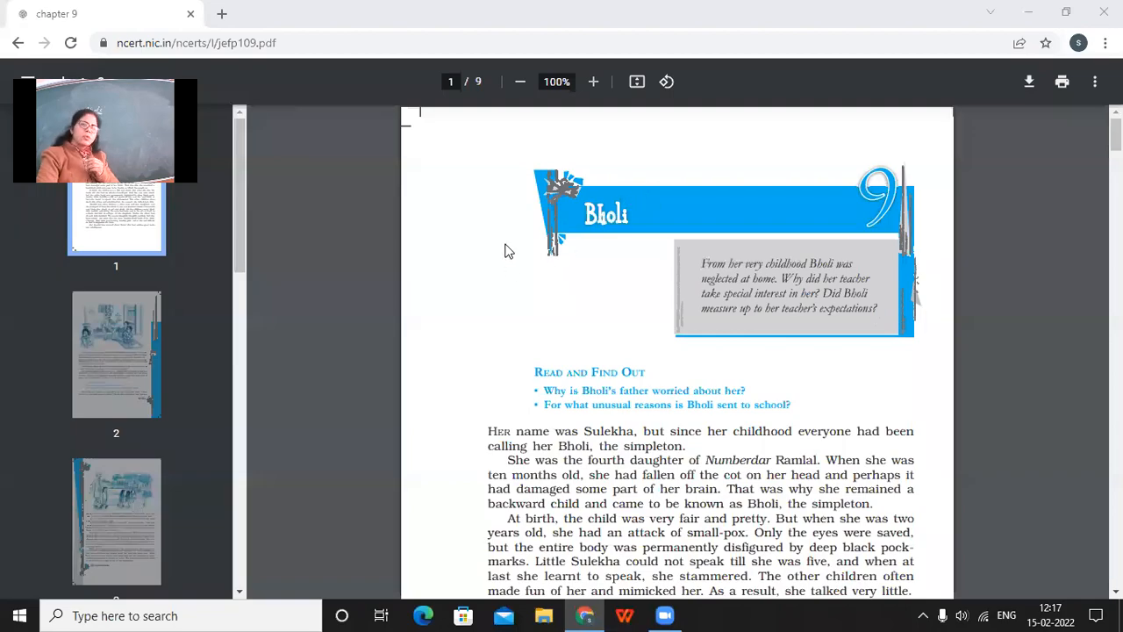
mouse_move(526, 285)
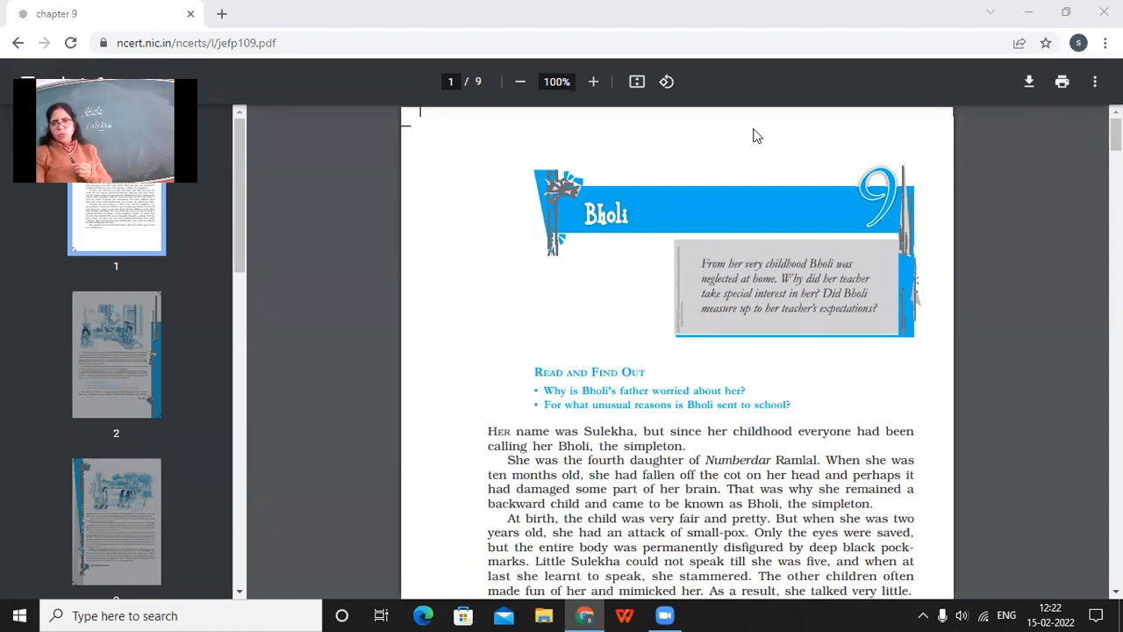
scroll("down", 3)
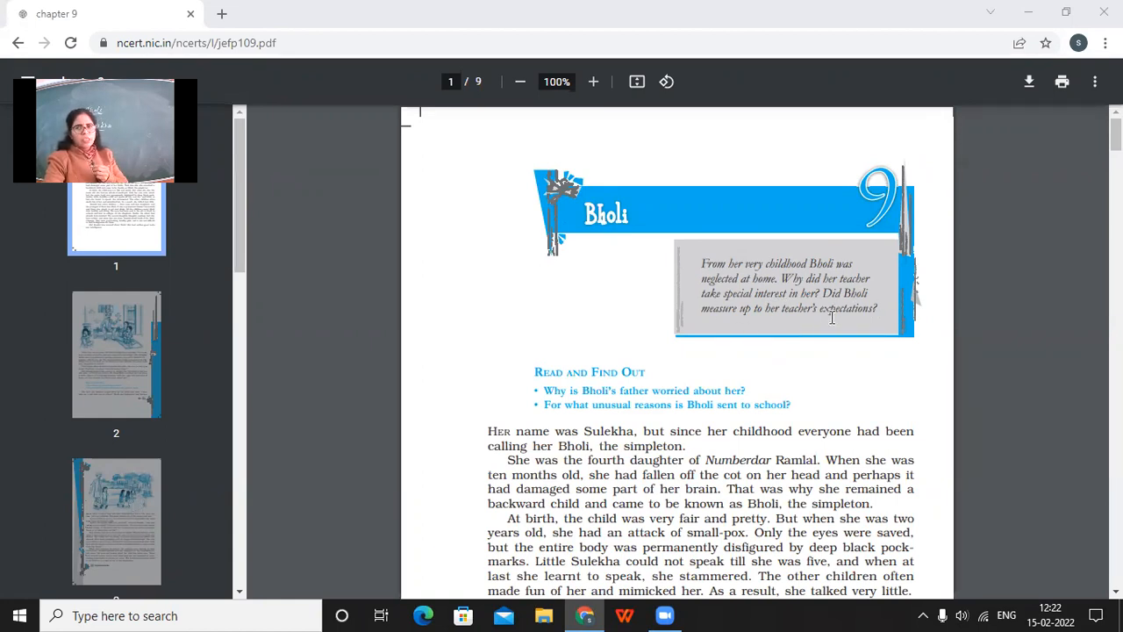
scroll("down", 3)
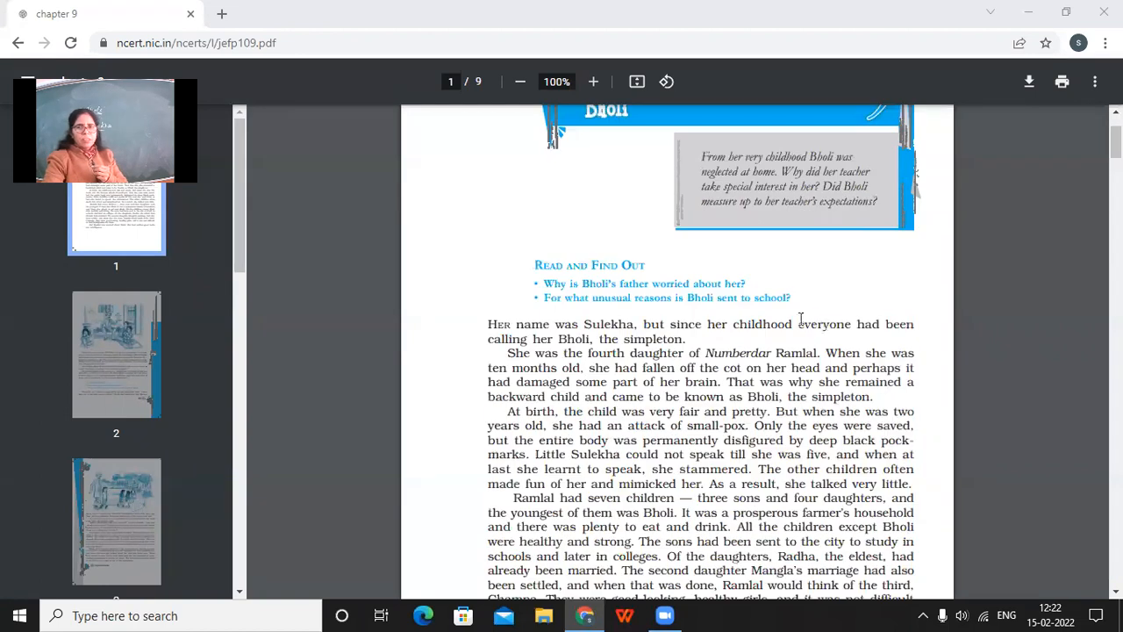
scroll("down", 3)
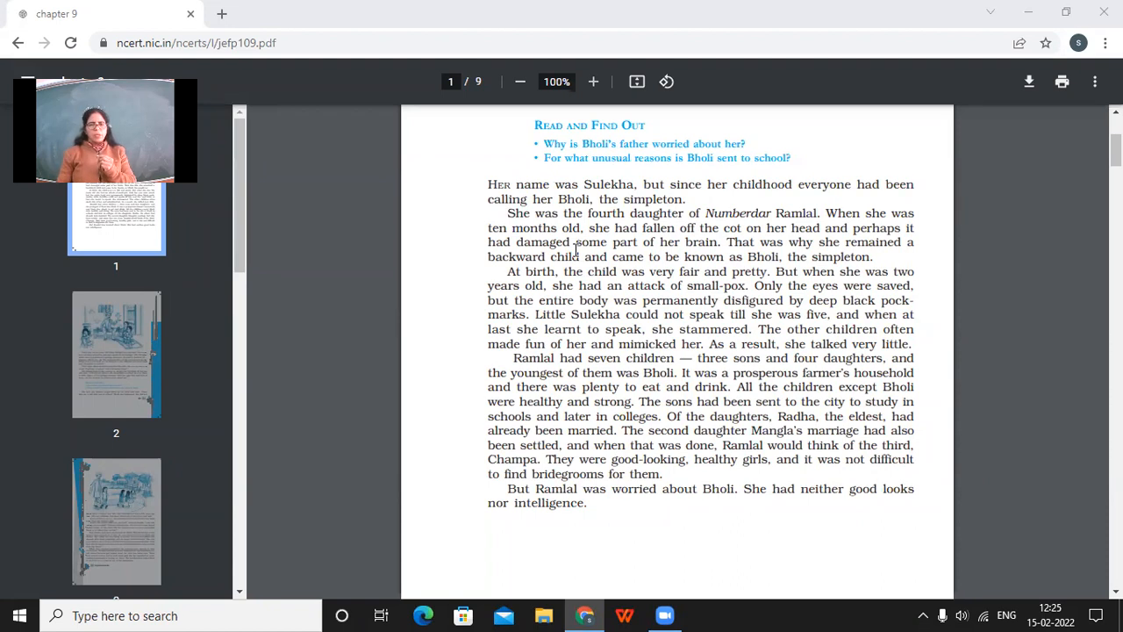
scroll("down", 3)
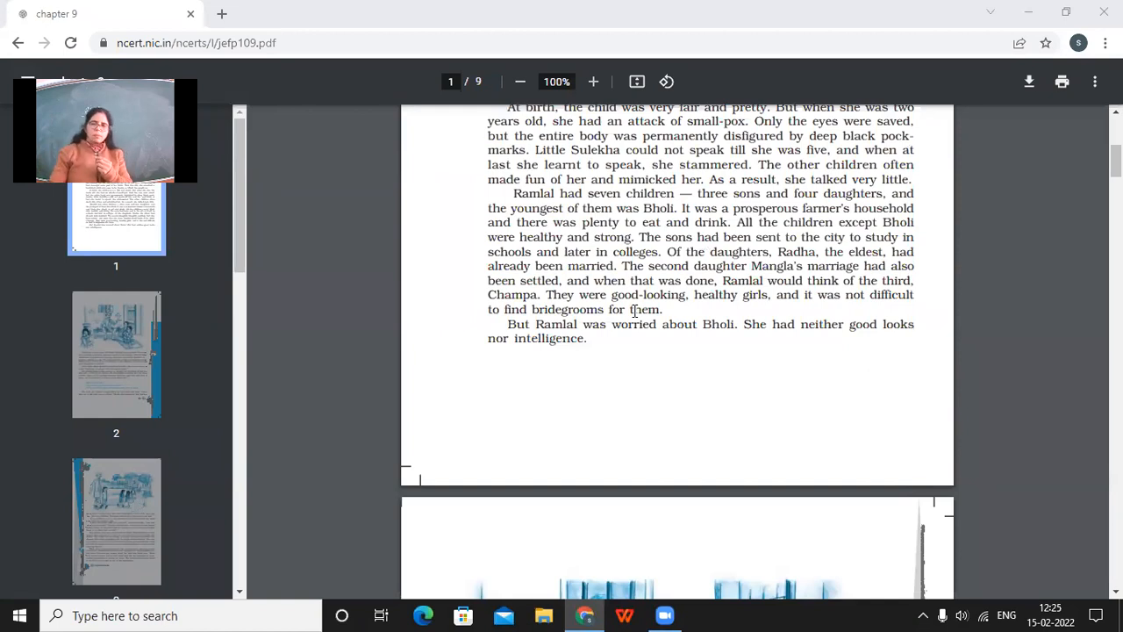
scroll("down", 3)
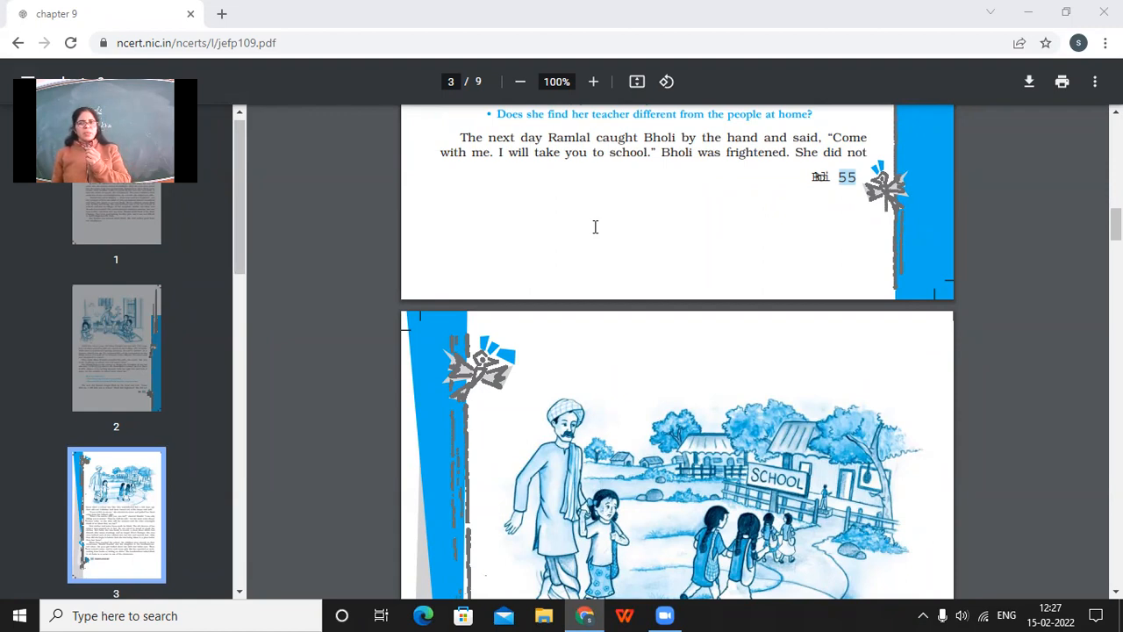
scroll("down", 3)
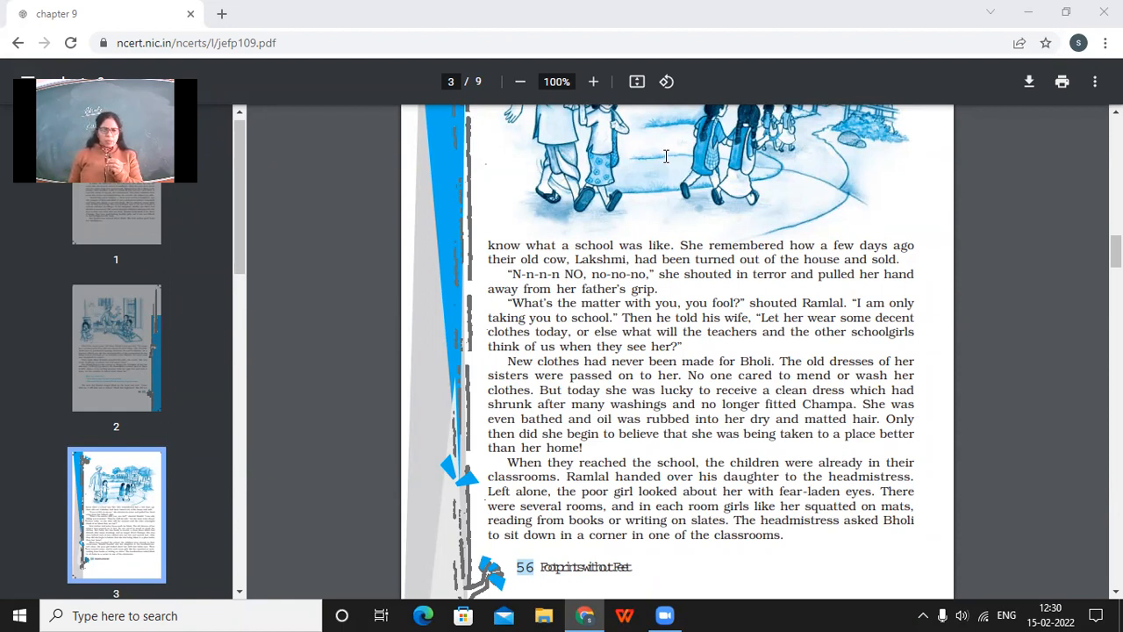
scroll("down", 3)
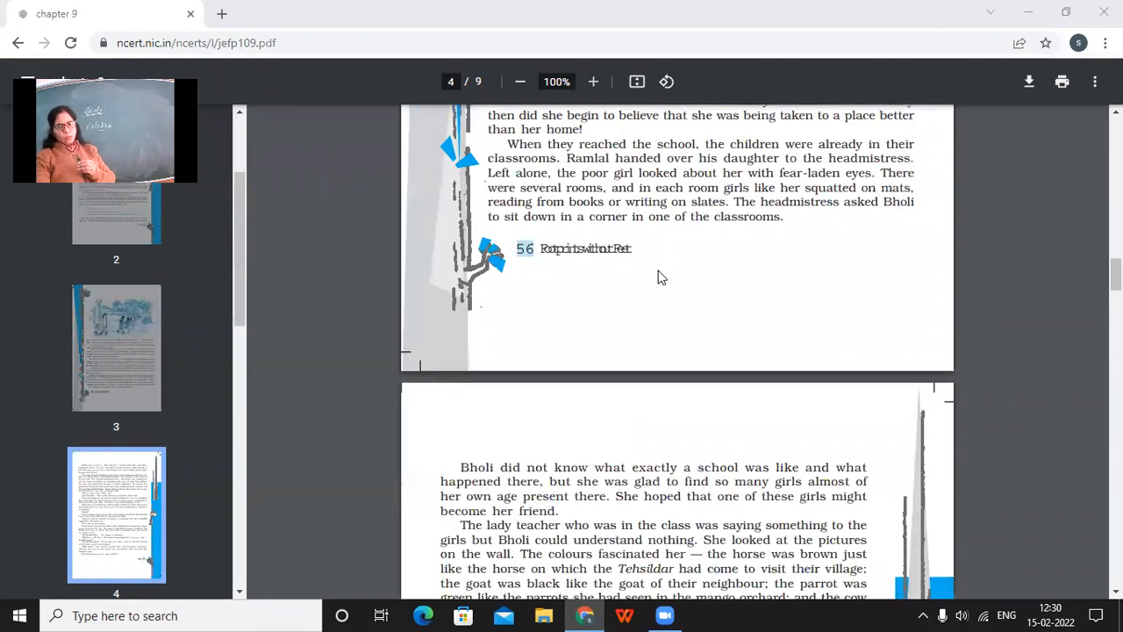
scroll("down", 3)
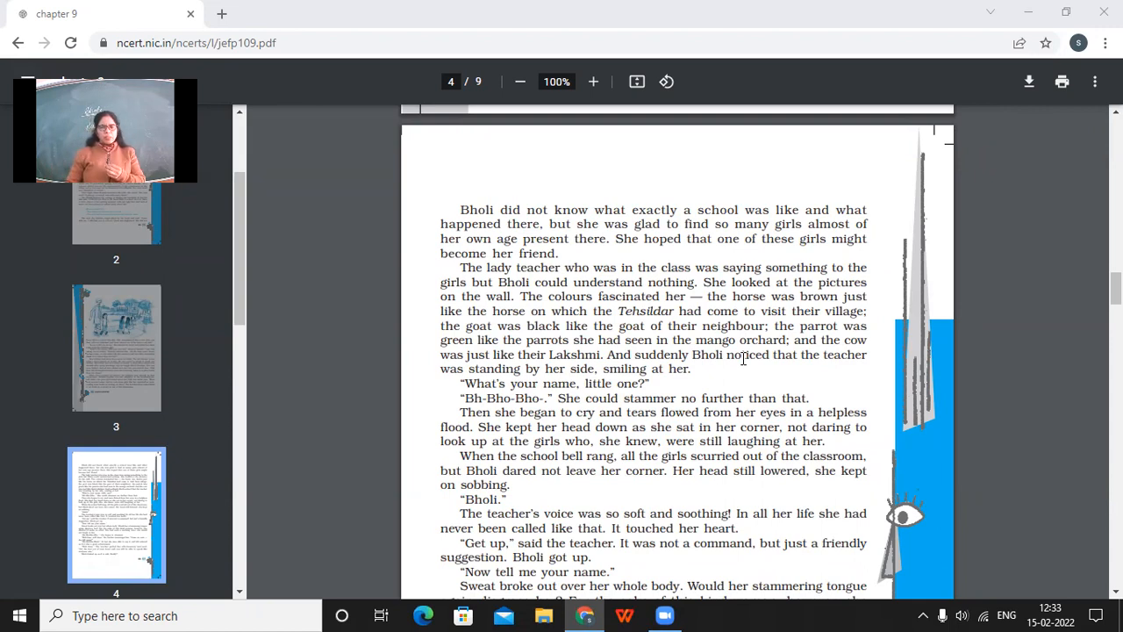
scroll("down", 3)
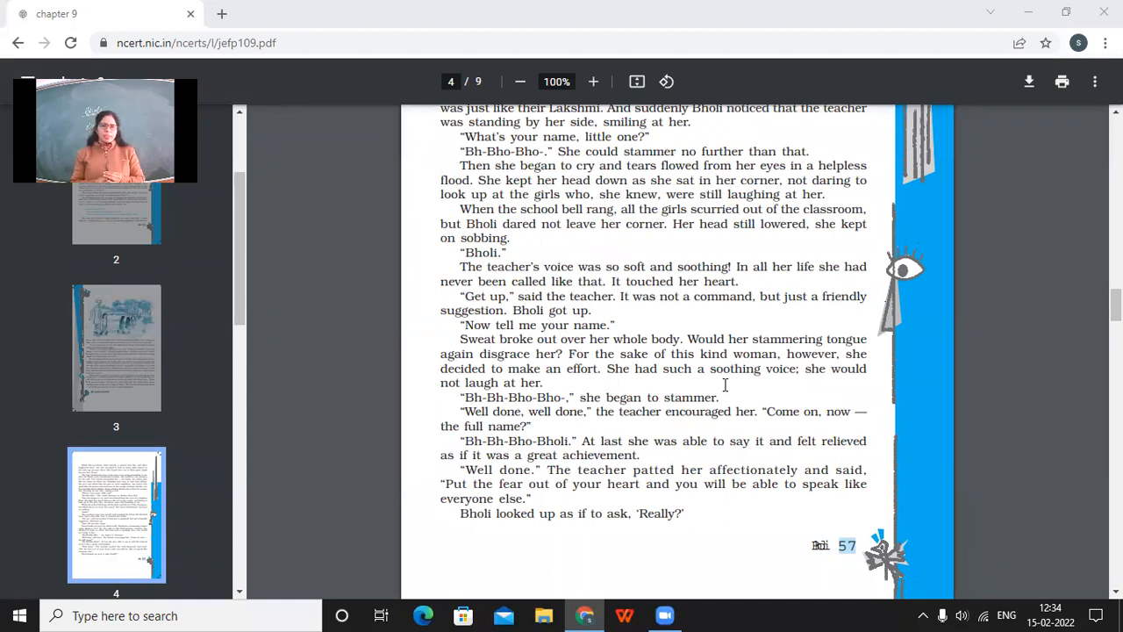
scroll("down", 3)
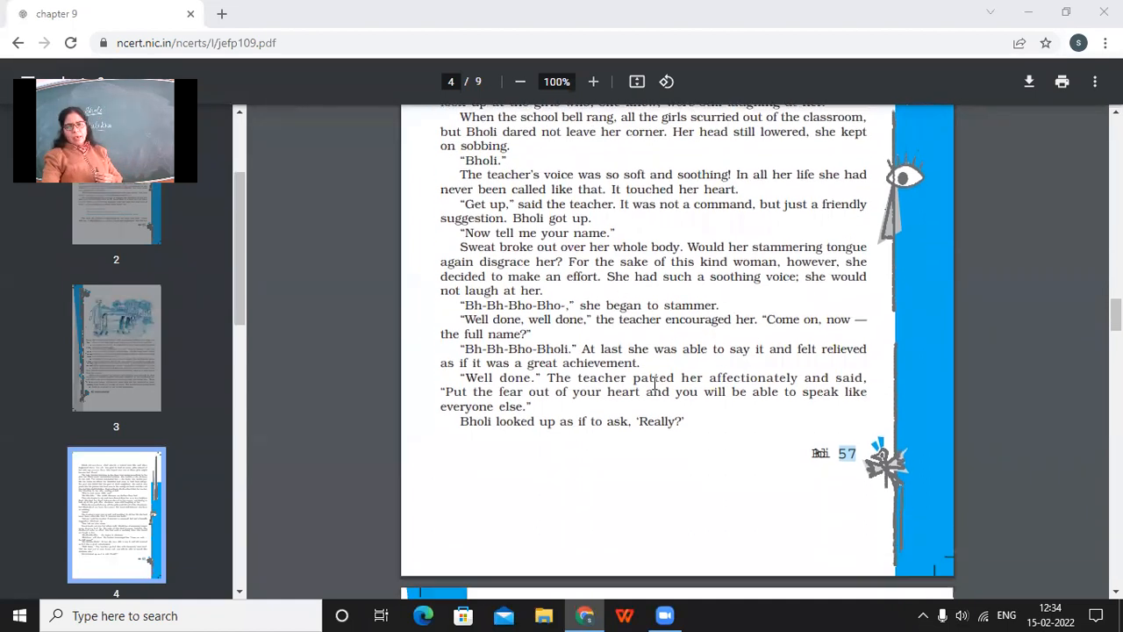
scroll("down", 3)
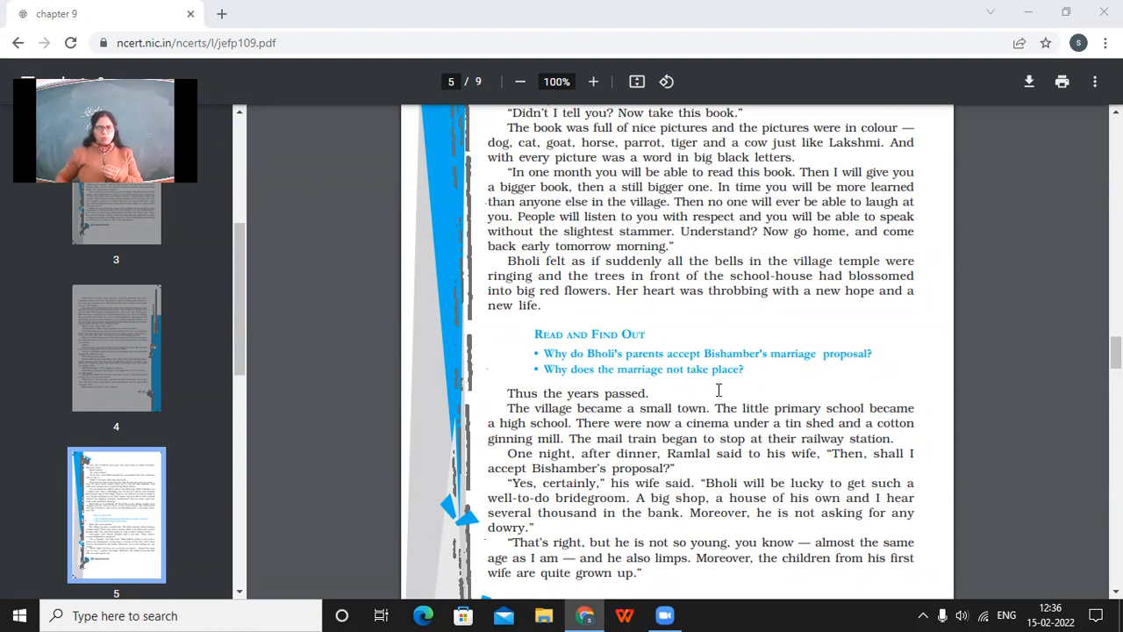
scroll("down", 3)
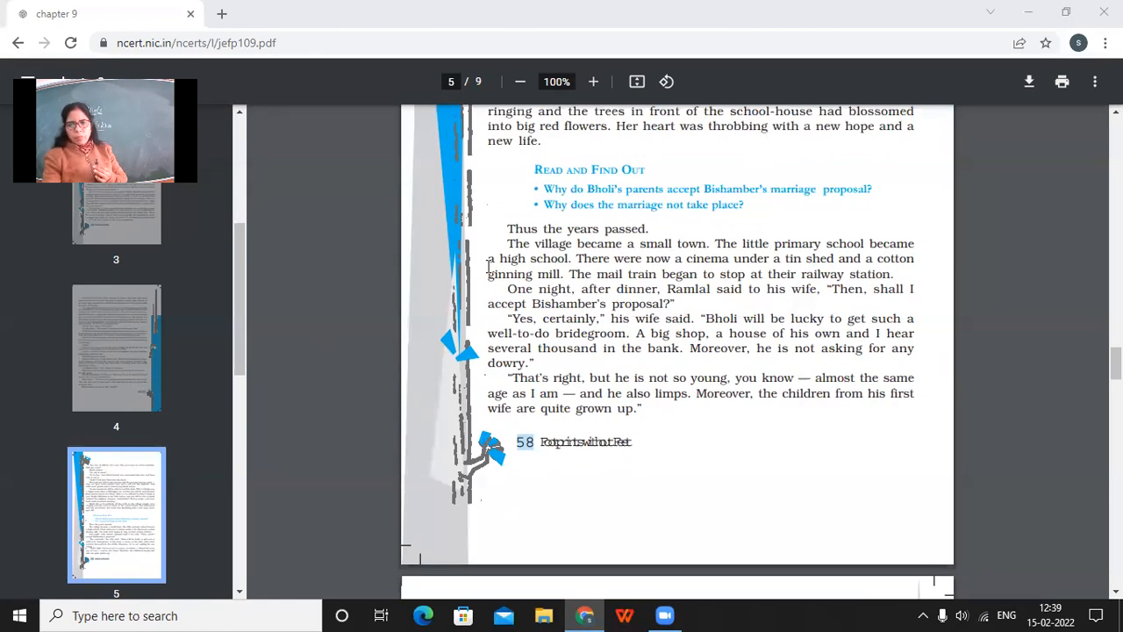
scroll("down", 3)
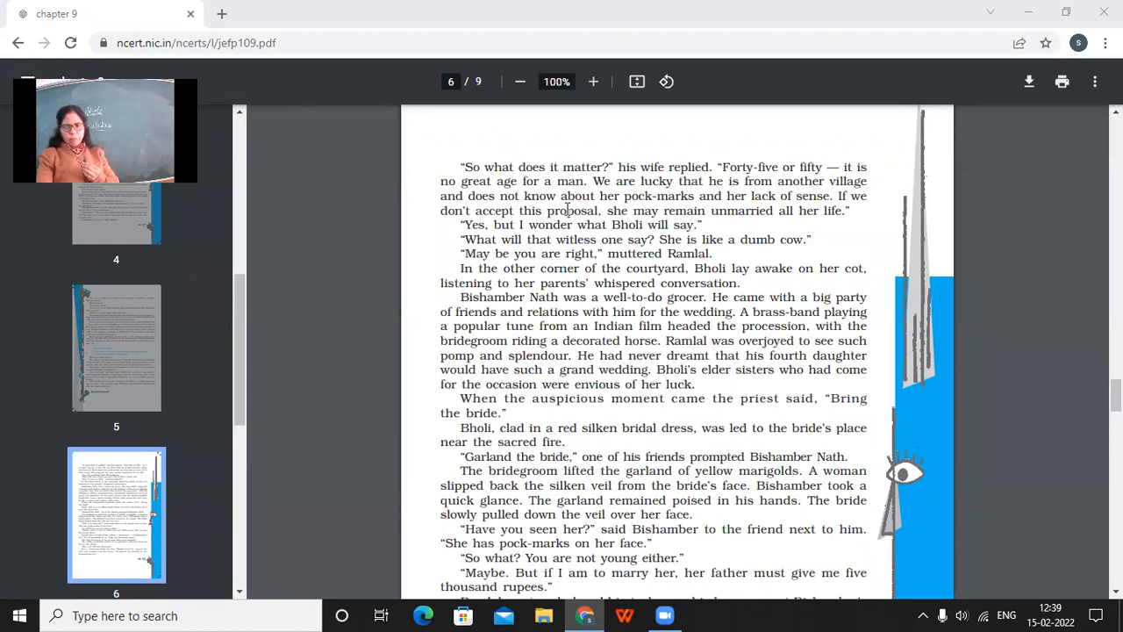
scroll("down", 3)
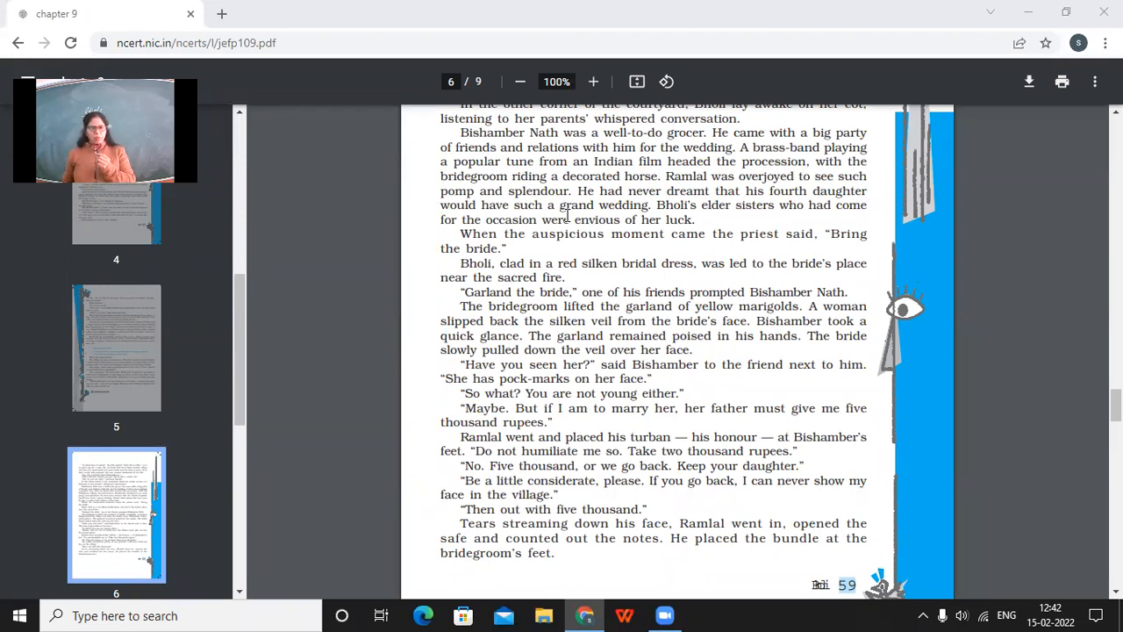
scroll("down", 3)
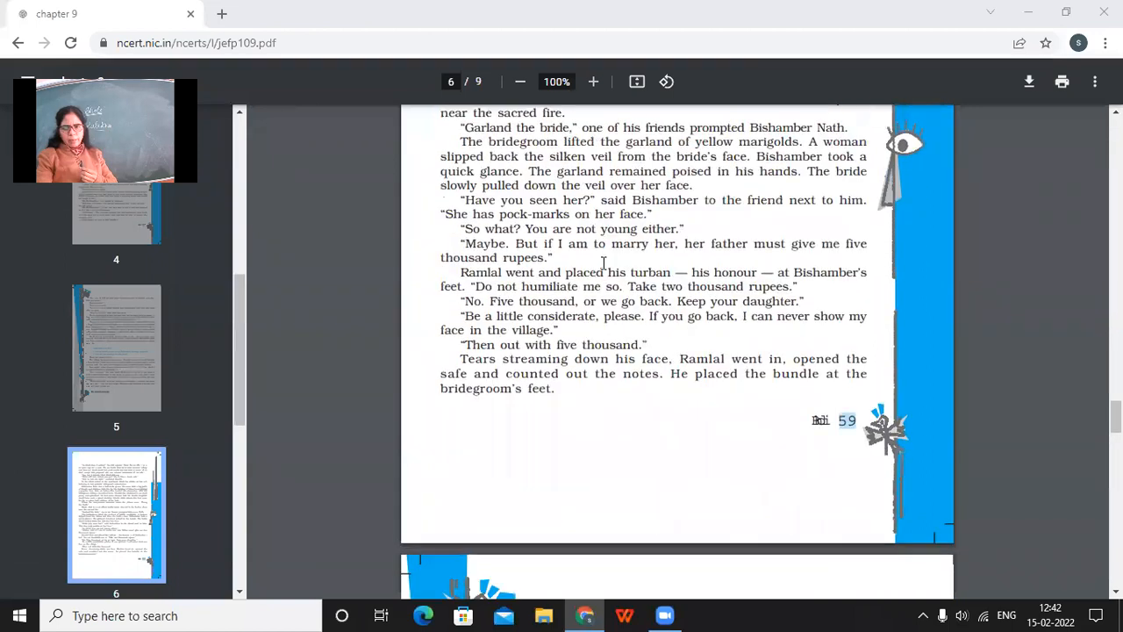
scroll("down", 3)
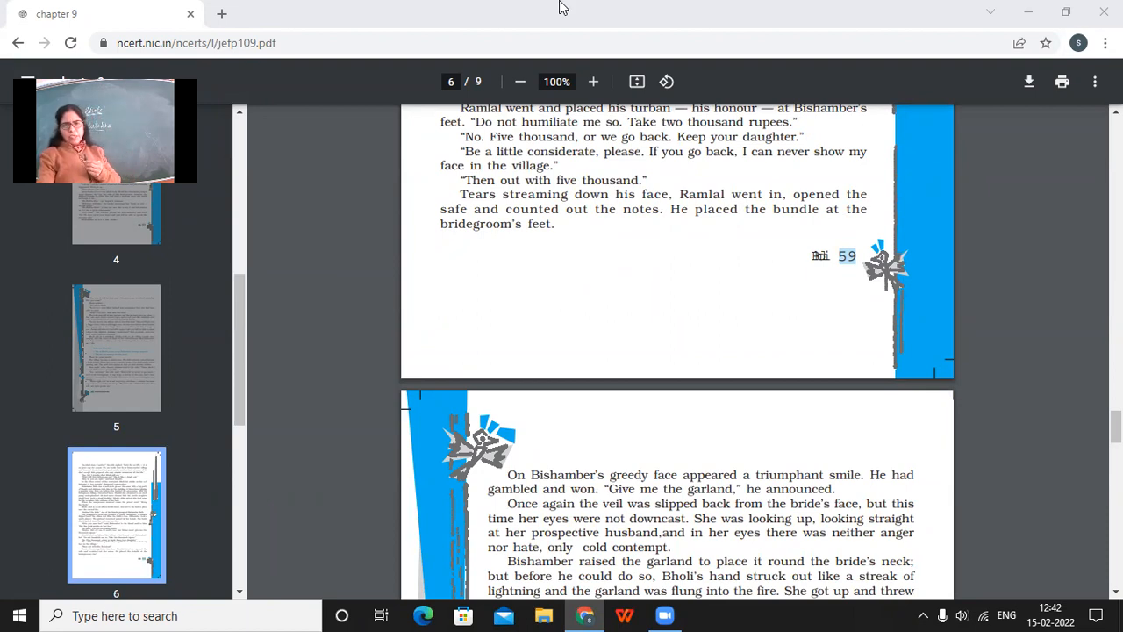
scroll("down", 3)
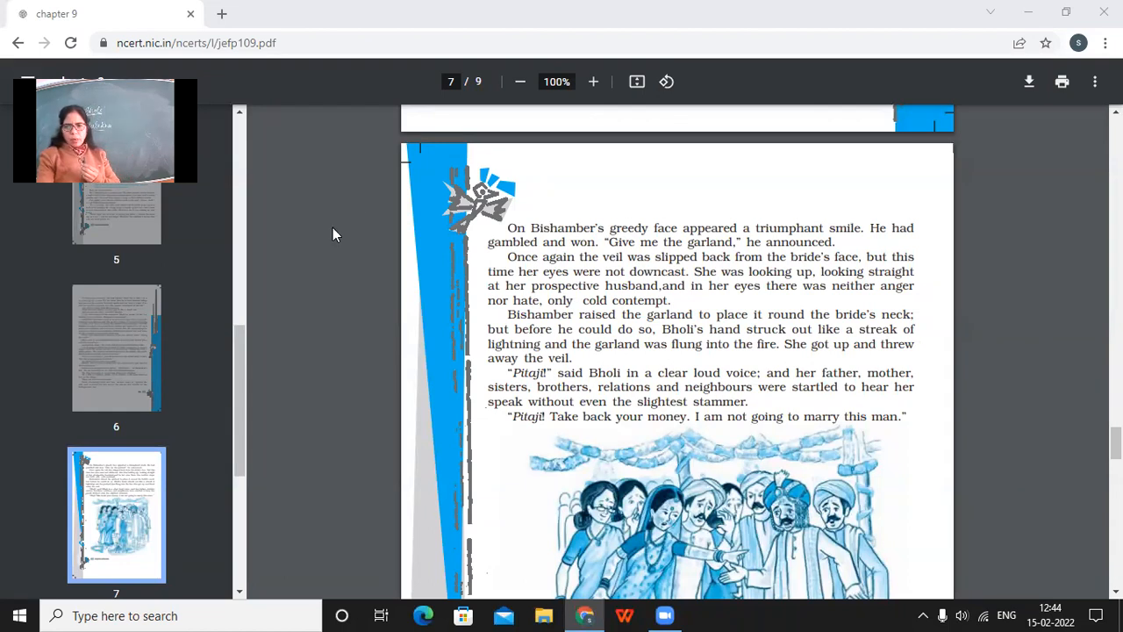
scroll("down", 3)
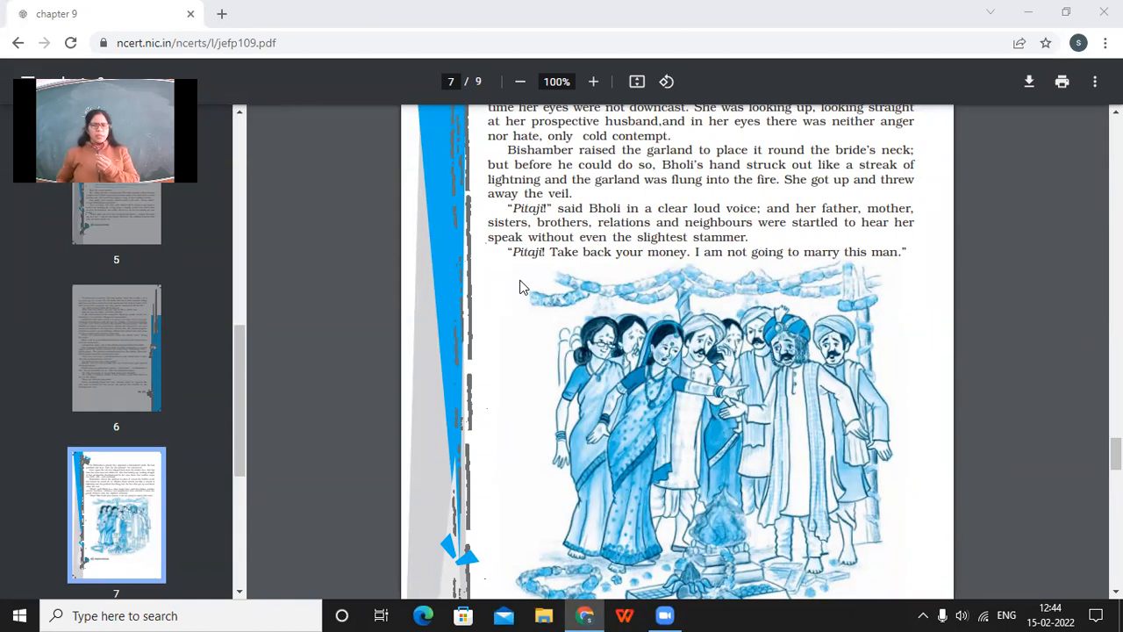
scroll("down", 3)
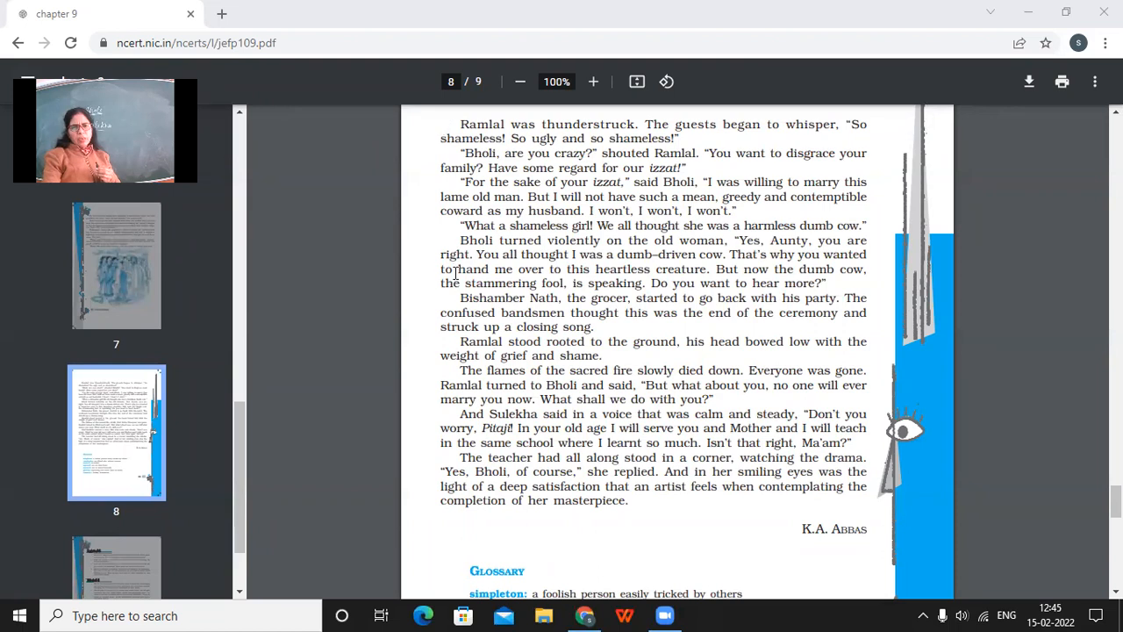
scroll("down", 3)
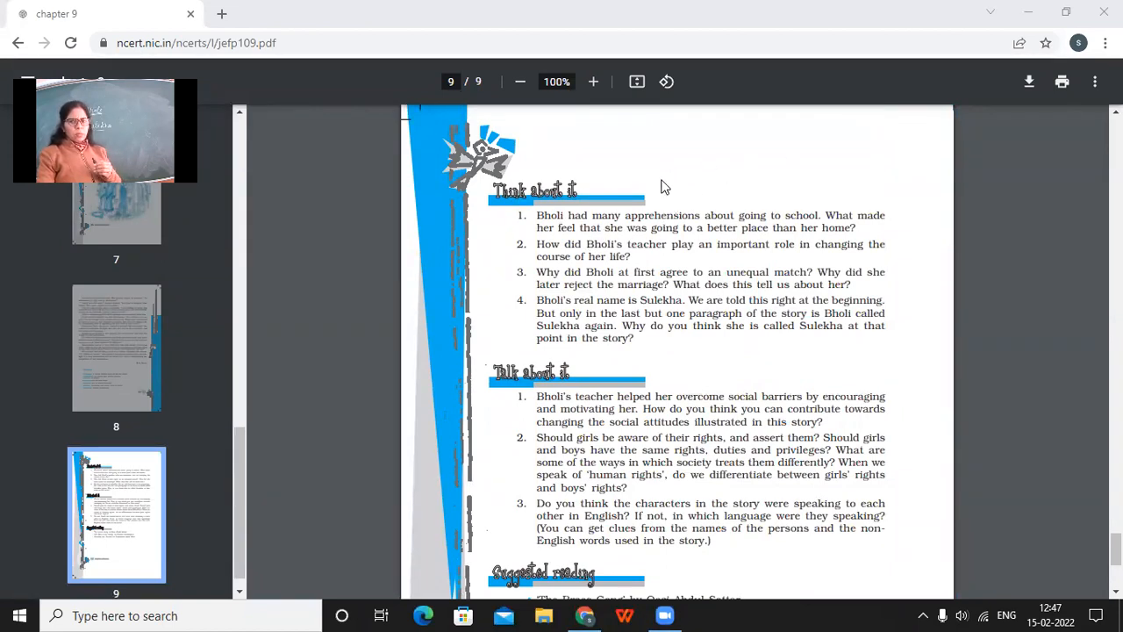
mouse_move(757, 149)
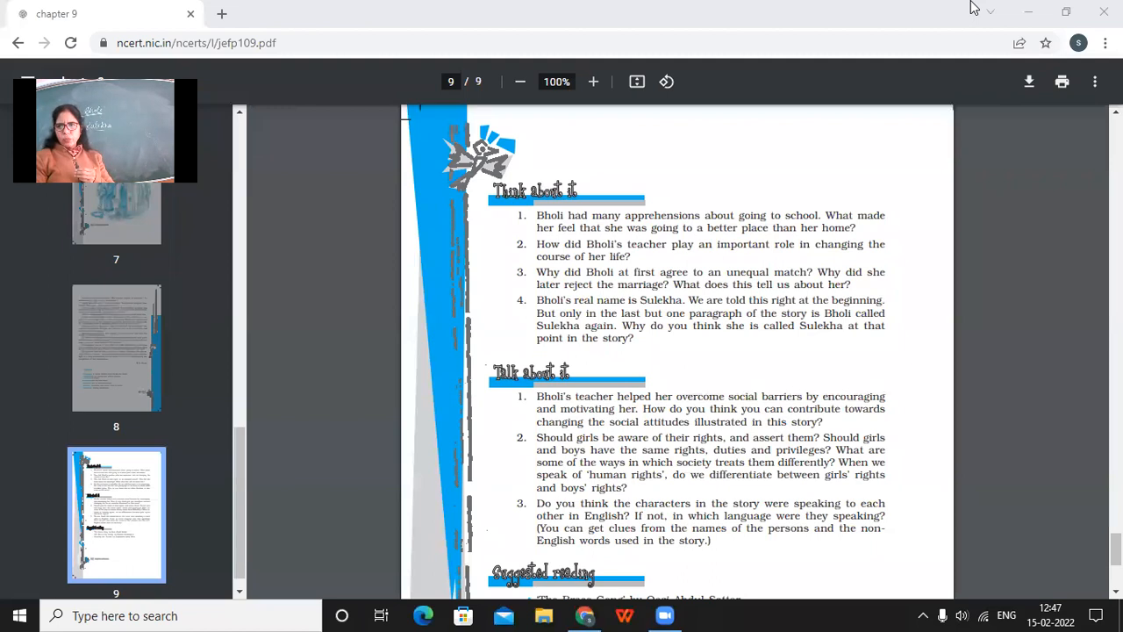
mouse_move(4, 522)
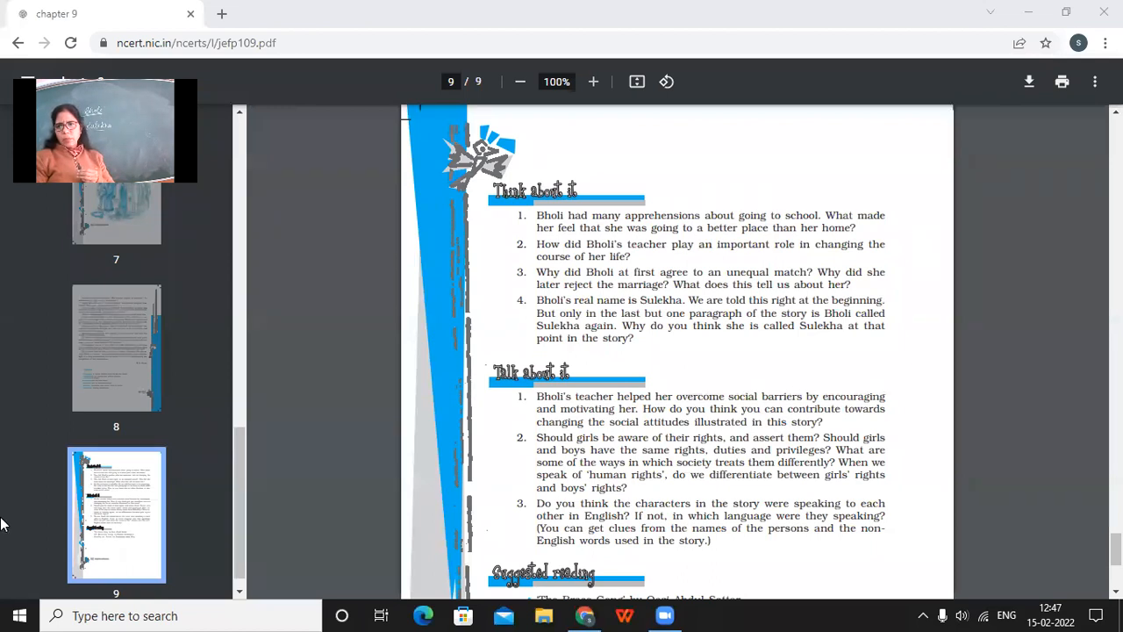
mouse_move(180, 488)
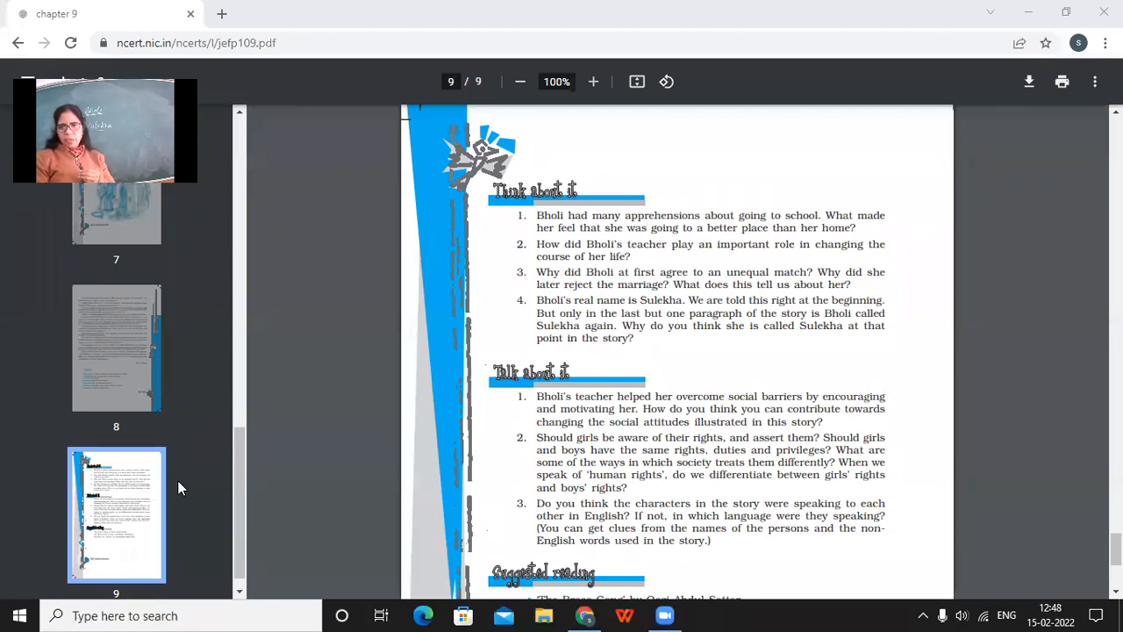
mouse_move(285, 179)
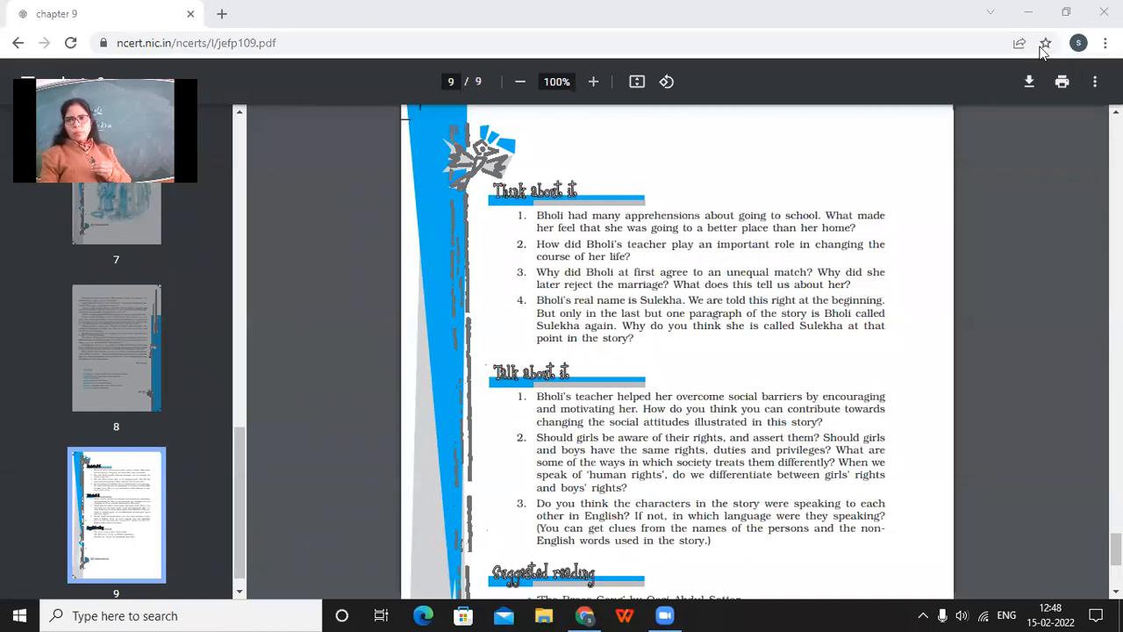
mouse_move(735, 96)
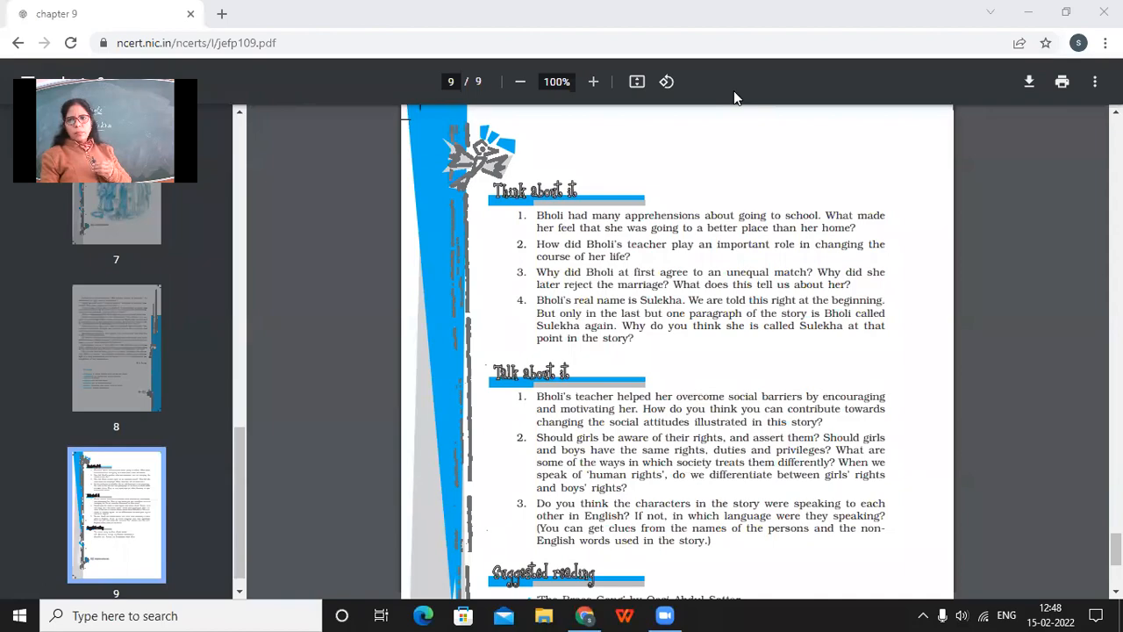